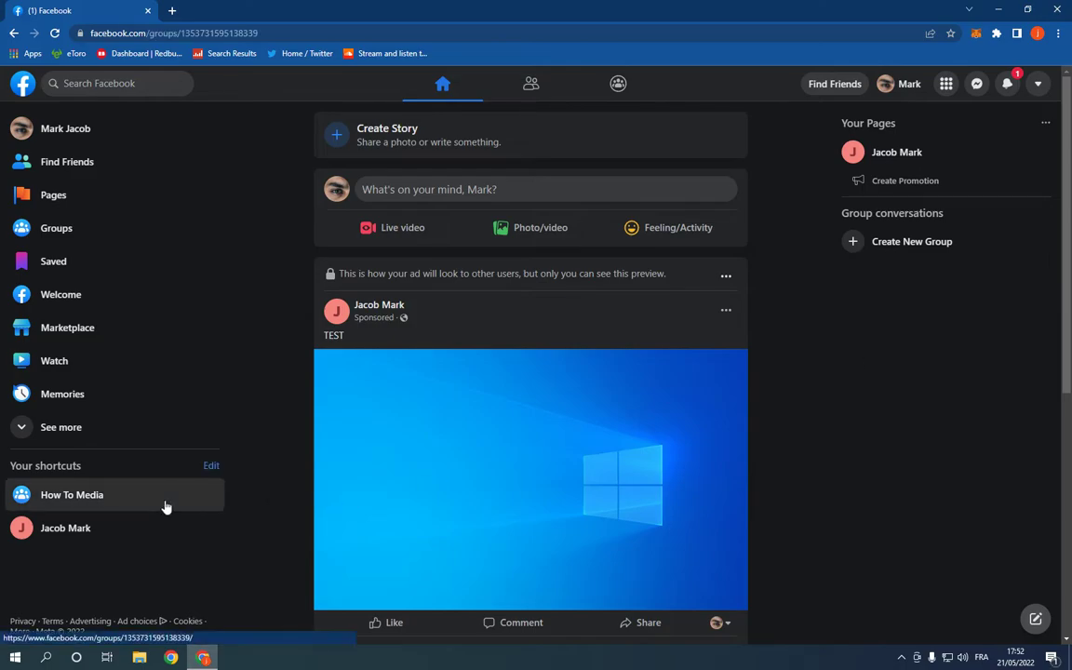
Bring up the How To Media group's name and description editor from its group settings
click(71, 495)
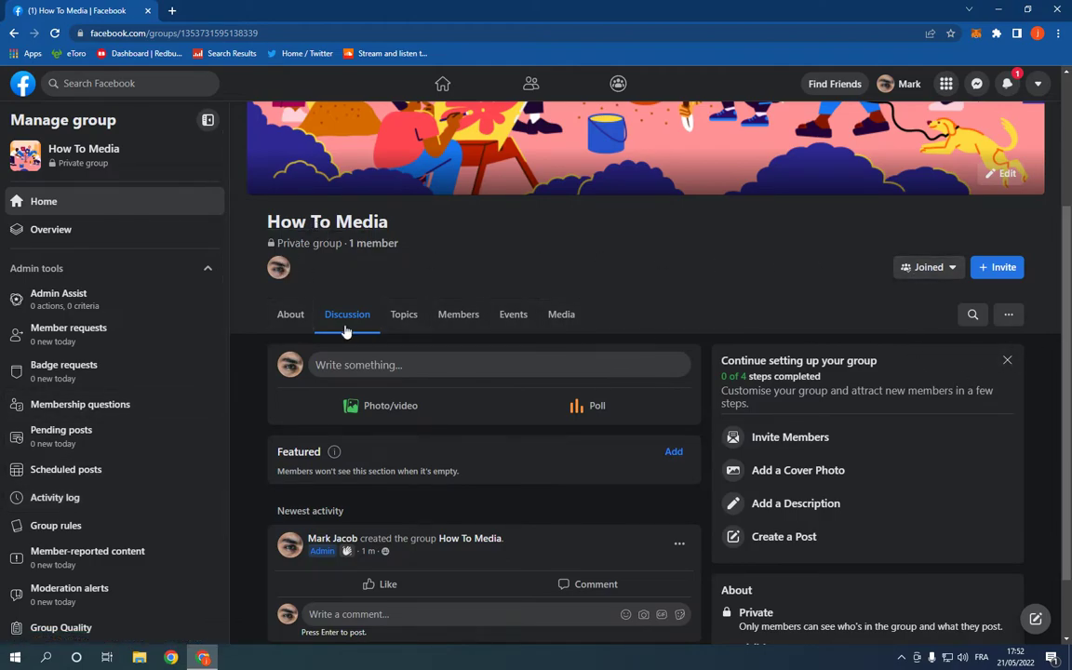
scroll(down, 3)
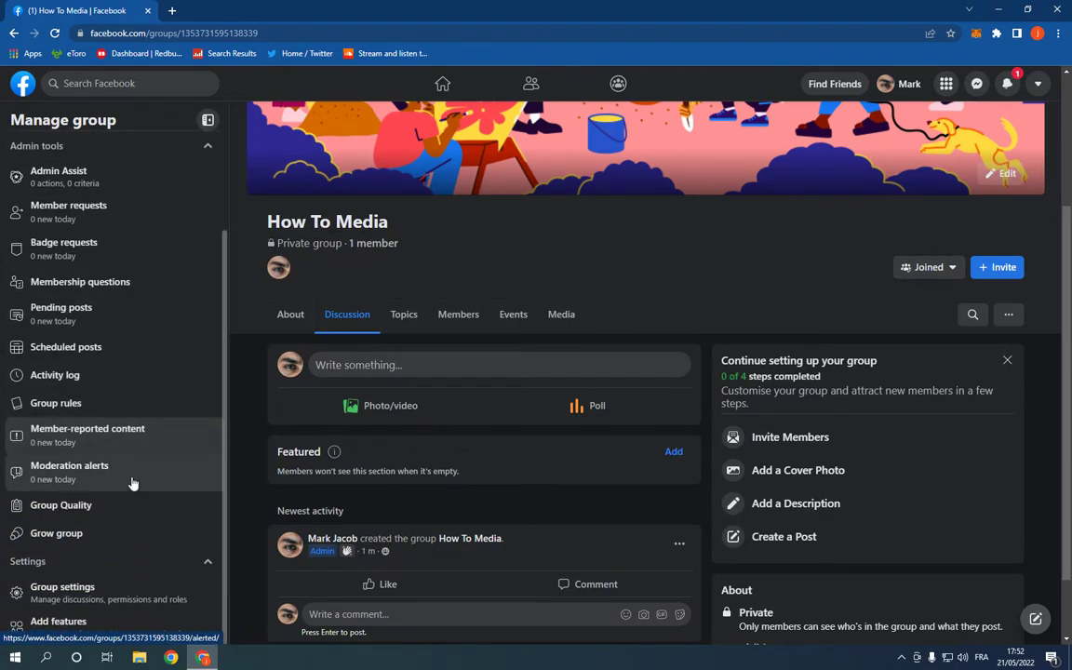
click(64, 586)
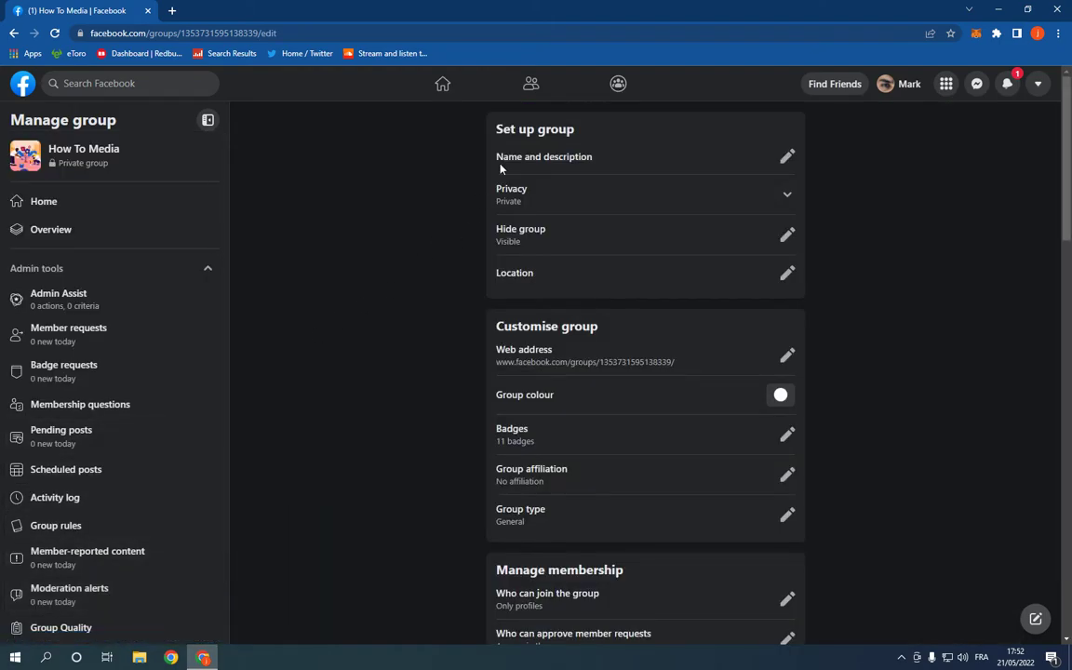
mouse_move(800, 156)
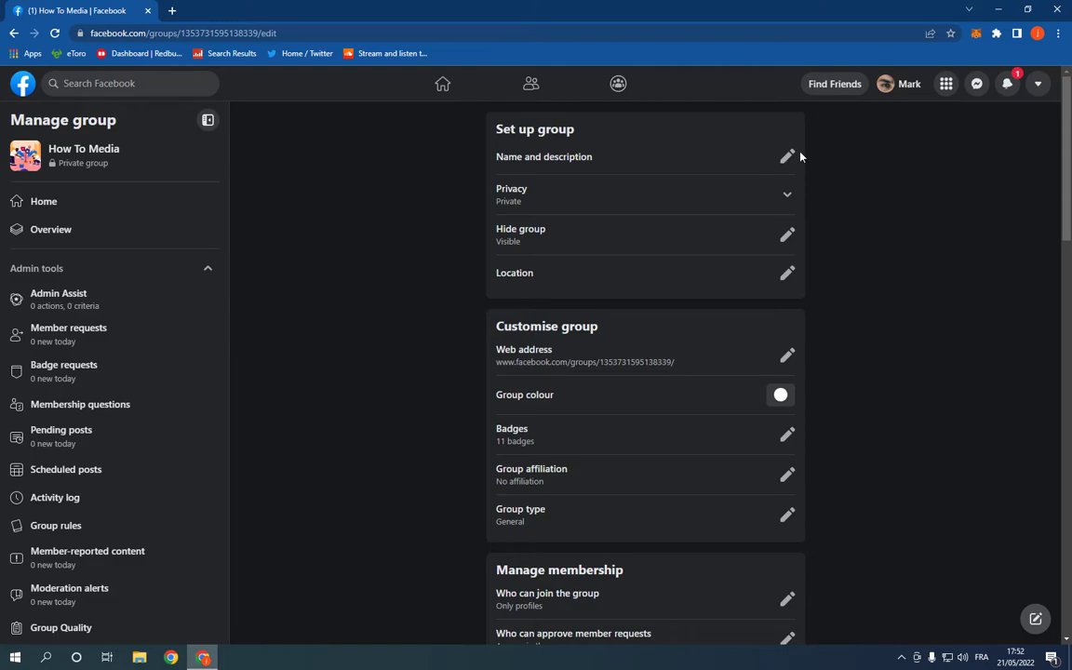
click(787, 156)
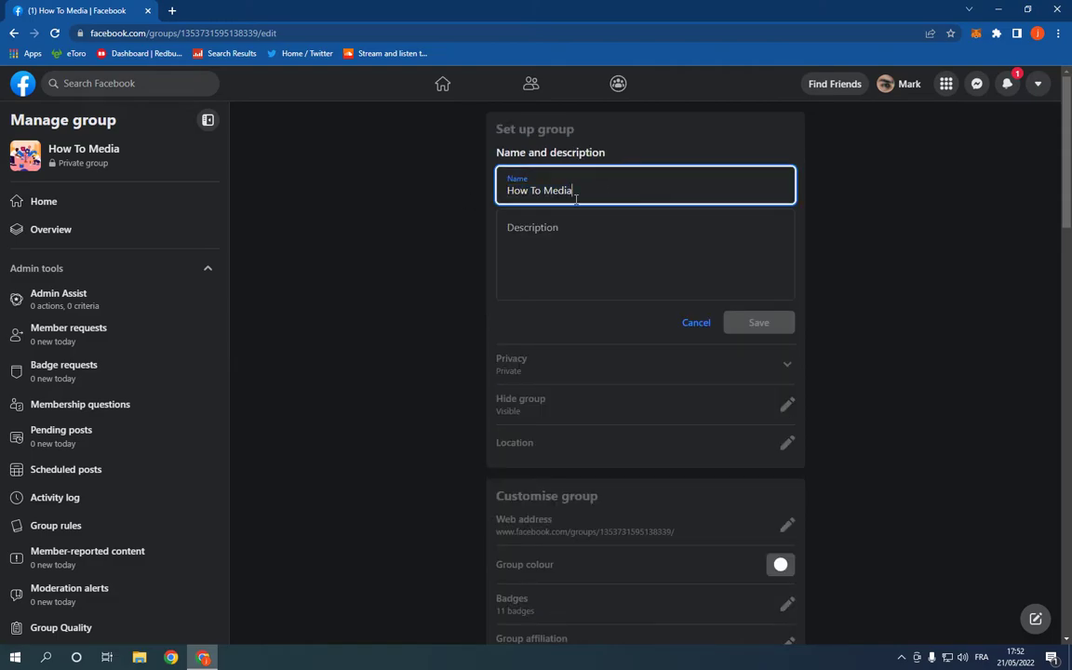
Rename the group to 'How To Media Group', save it, and return to the home feed
text(Group)
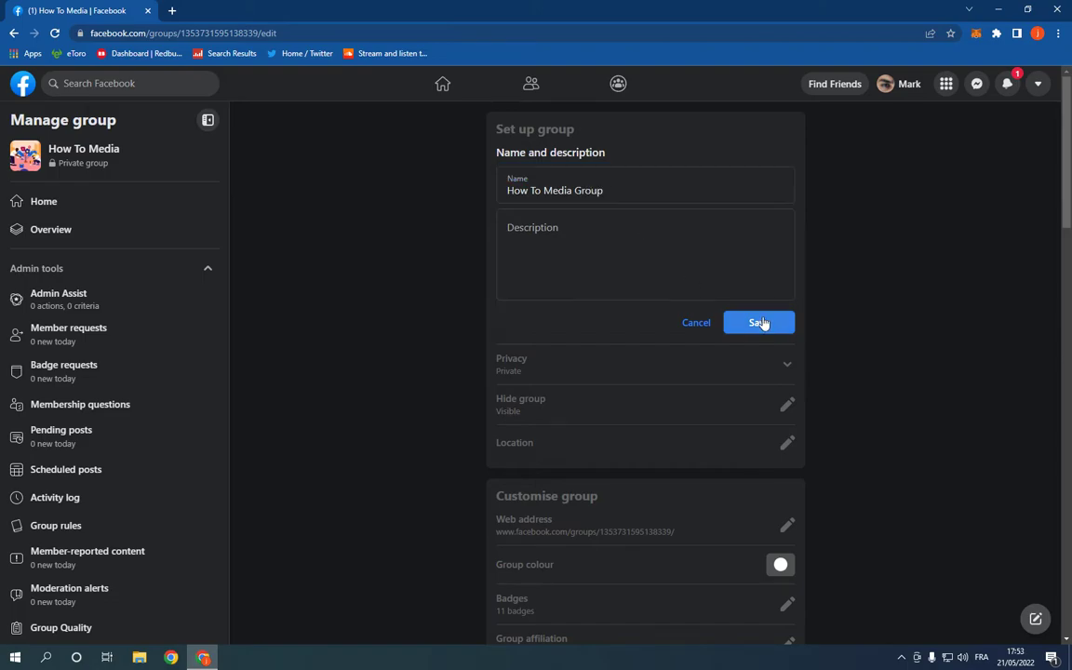
click(760, 322)
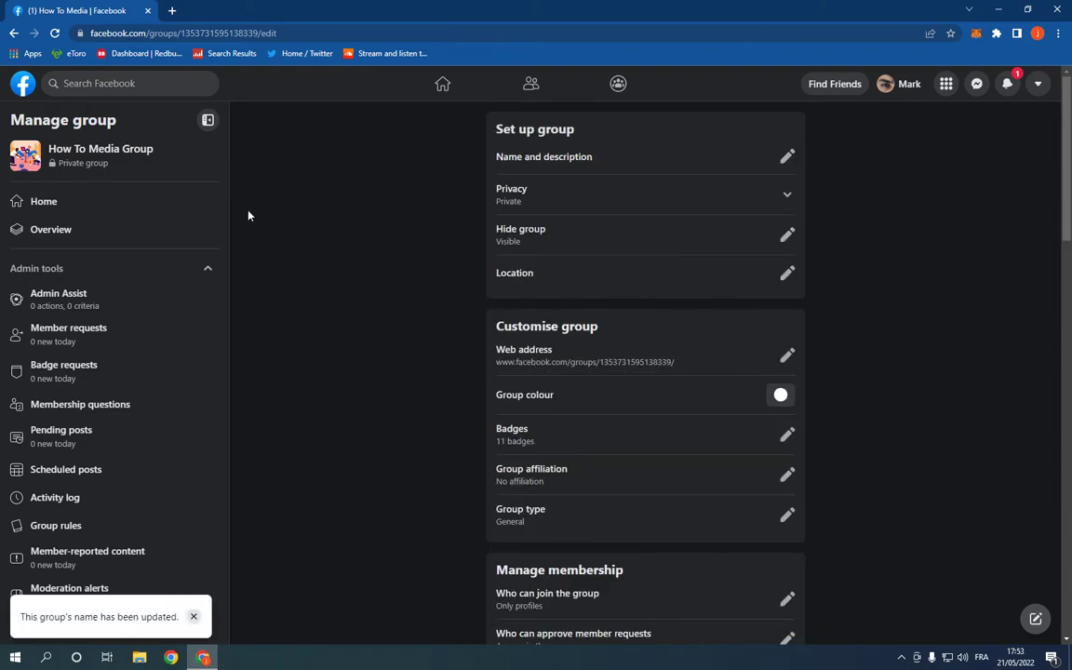
click(442, 84)
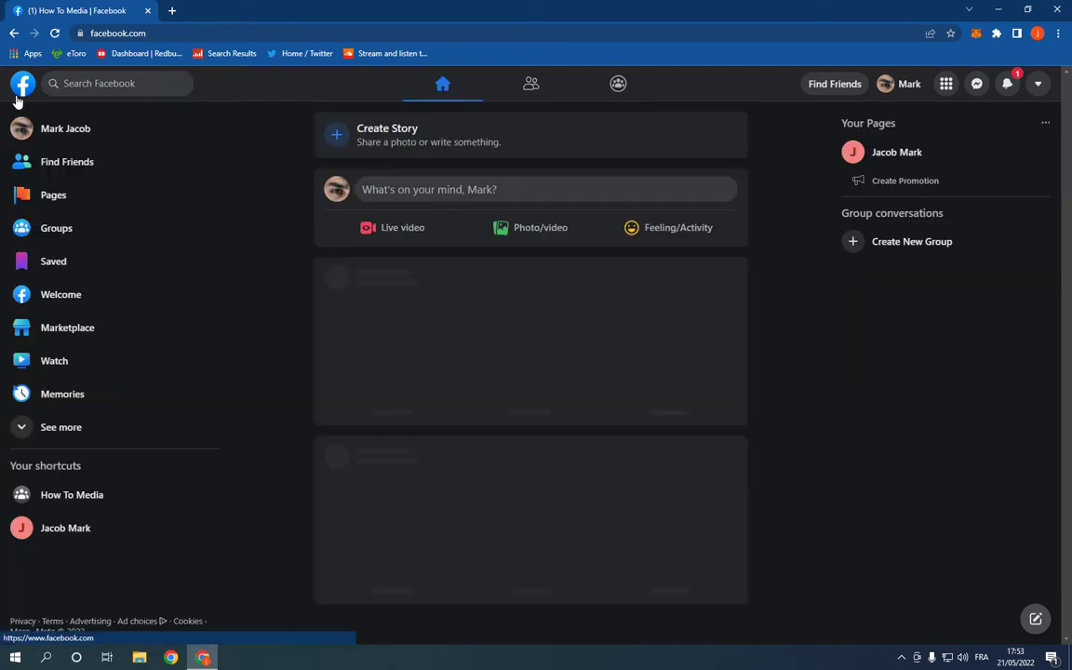